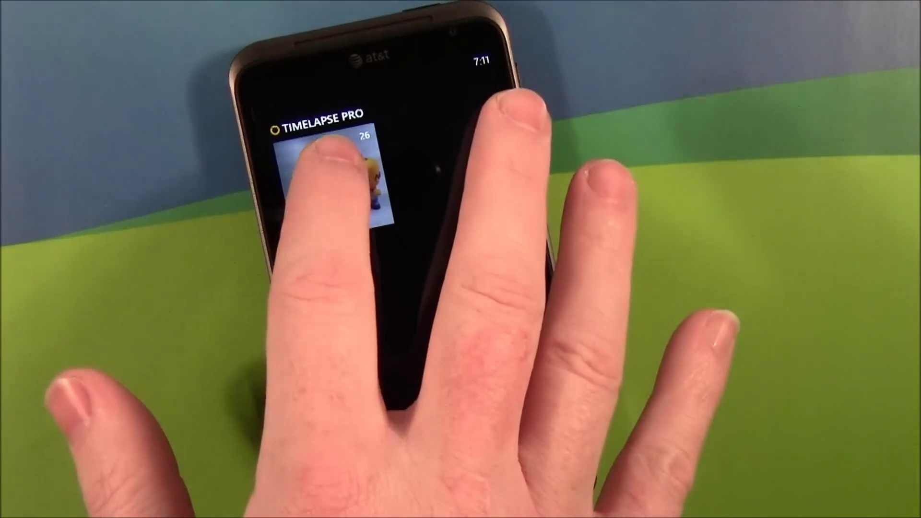
- Open the 26-photo time-lapse series of two toy figures from the list
left_click(343, 177)
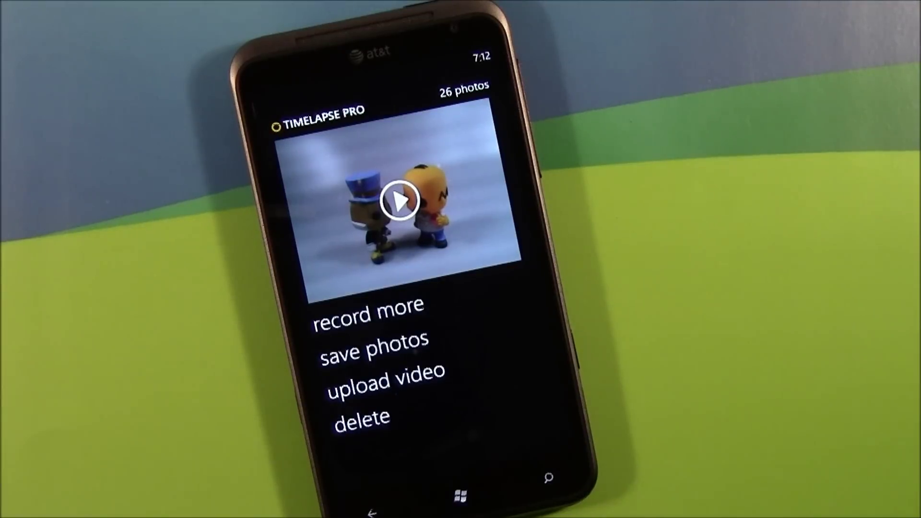
- Start the Animated GIF export and bring up the resolution sizes beginning at 180x135
left_click(378, 390)
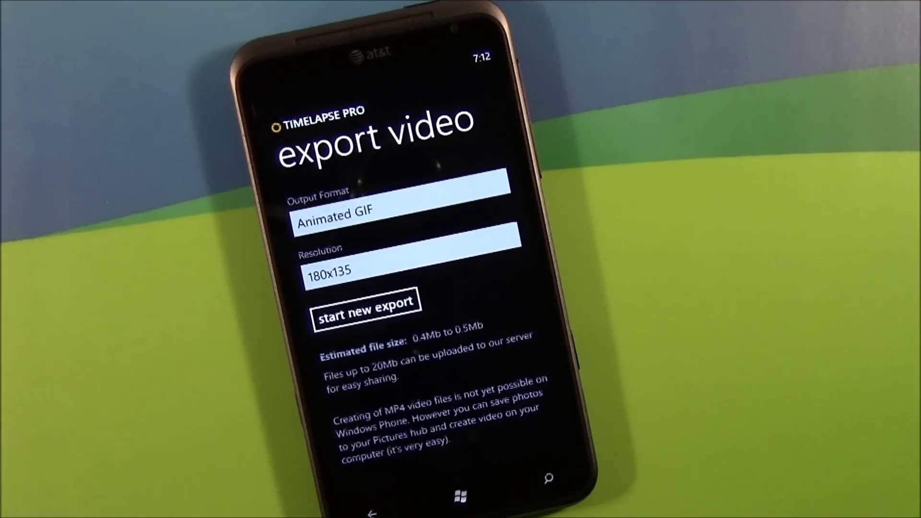
left_click(400, 271)
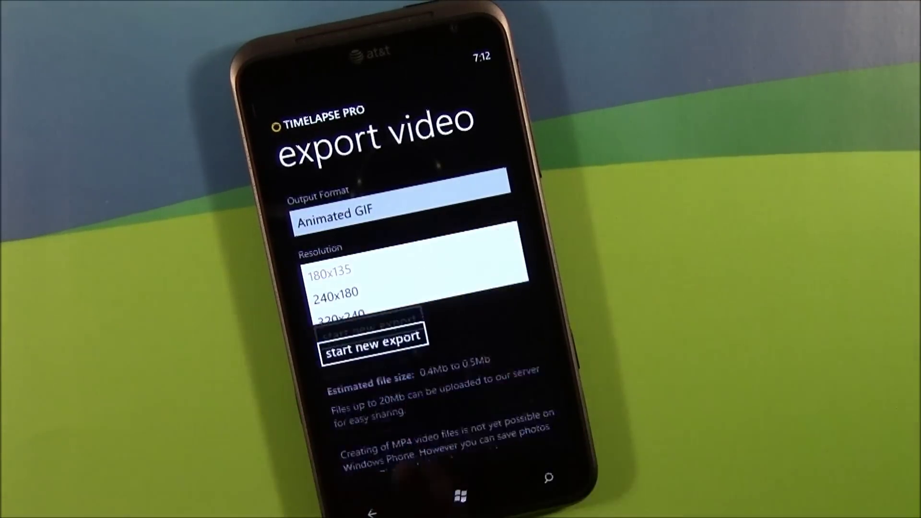